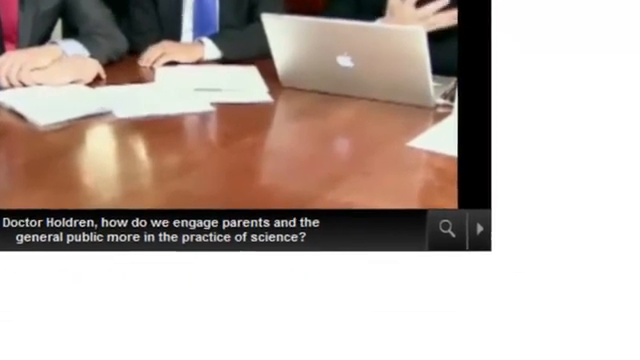
Search the video's captions for 'circuit'
left_click(452, 227)
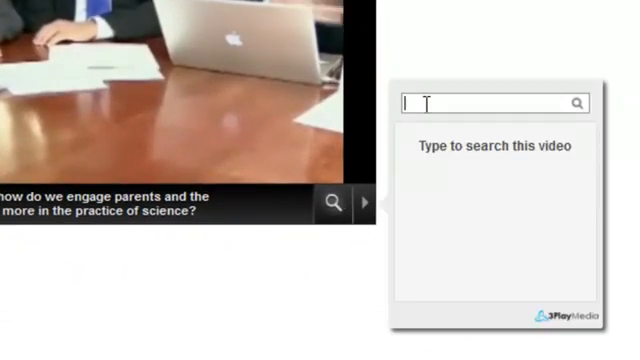
type("circuit")
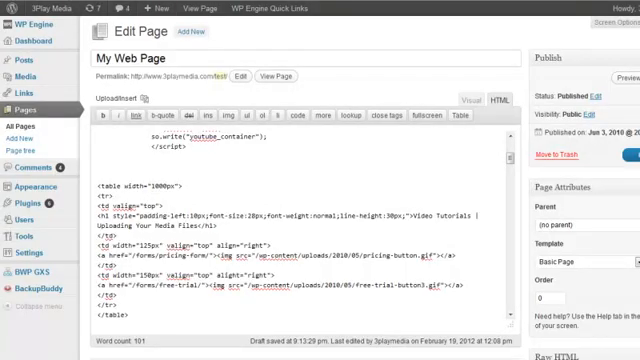
Scroll through My Web Page's HTML source code
scroll("down", 3)
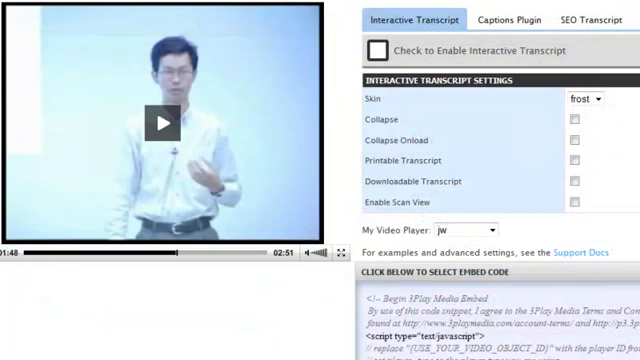
Enable the Captions Plugin on the Captions Plugin tab
left_click(509, 19)
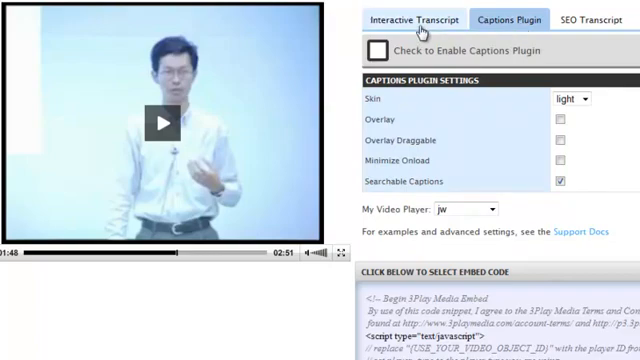
left_click(380, 50)
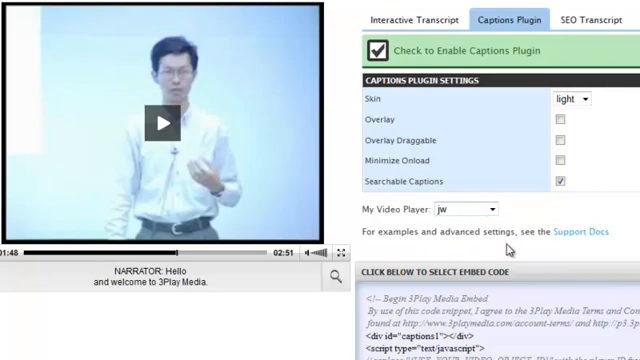
Set the caption skin to dark
left_click(572, 98)
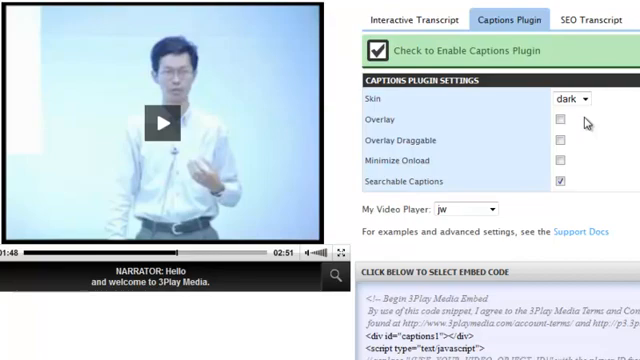
left_click(557, 119)
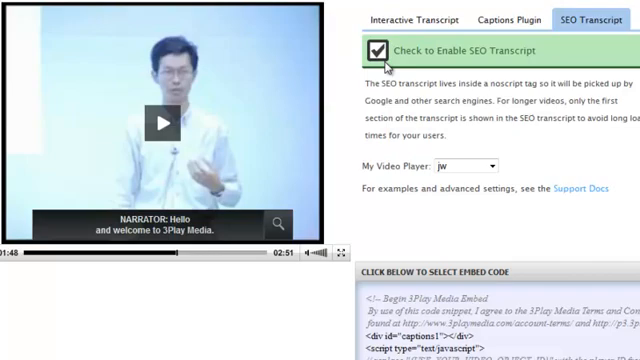
scroll("down", 3)
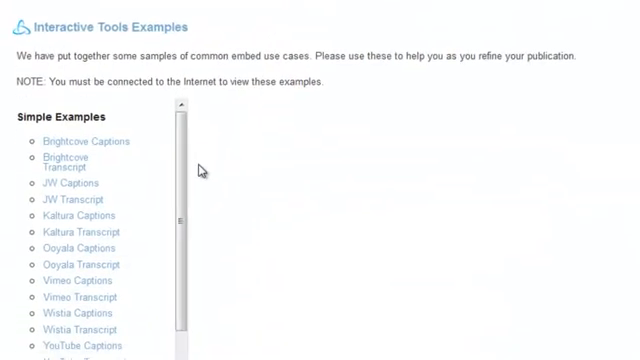
Browse the Interactive Tools Examples list and open an example
scroll("down", 3)
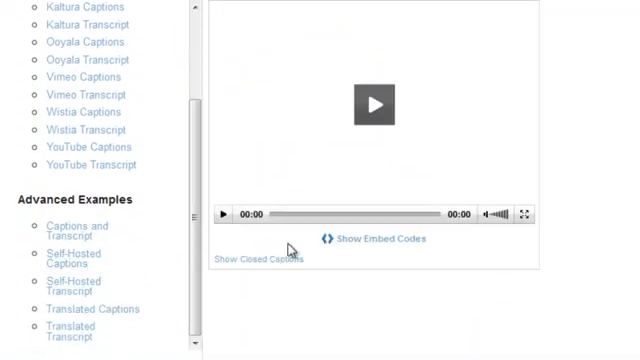
left_click(375, 239)
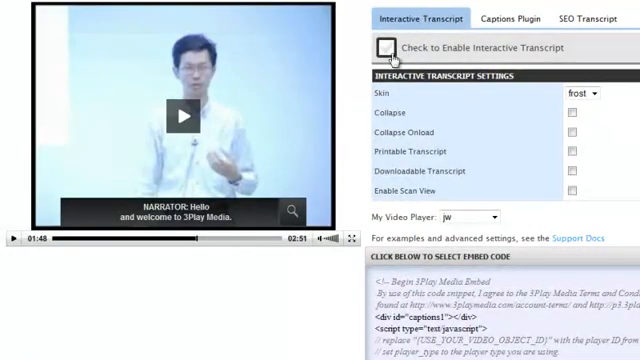
Tick 'Check to Enable Interactive Transcript', keeping the frost skin
left_click(386, 48)
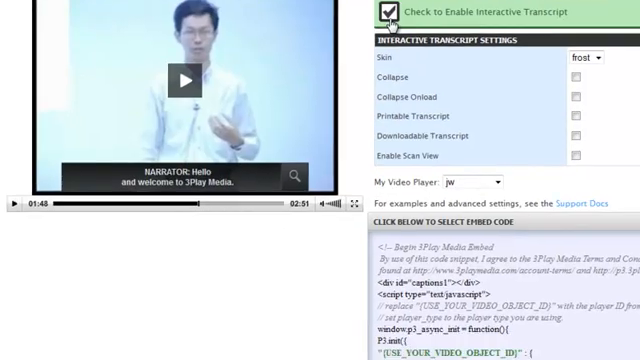